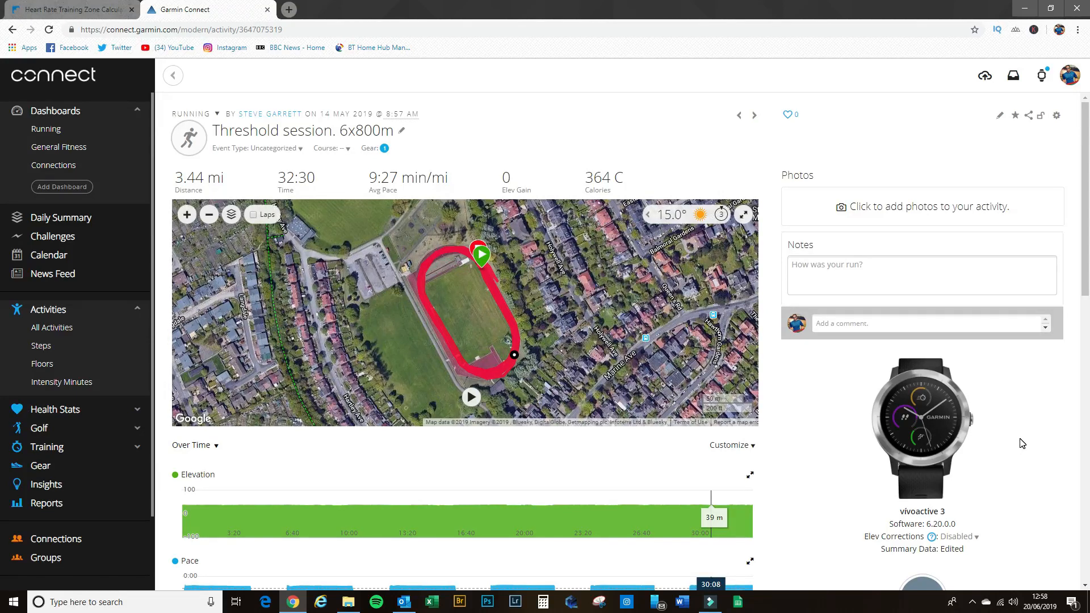
# Show the threshold run's Time in Zones breakdown, with 45% of the time in Z5
pyautogui.scroll(-3)
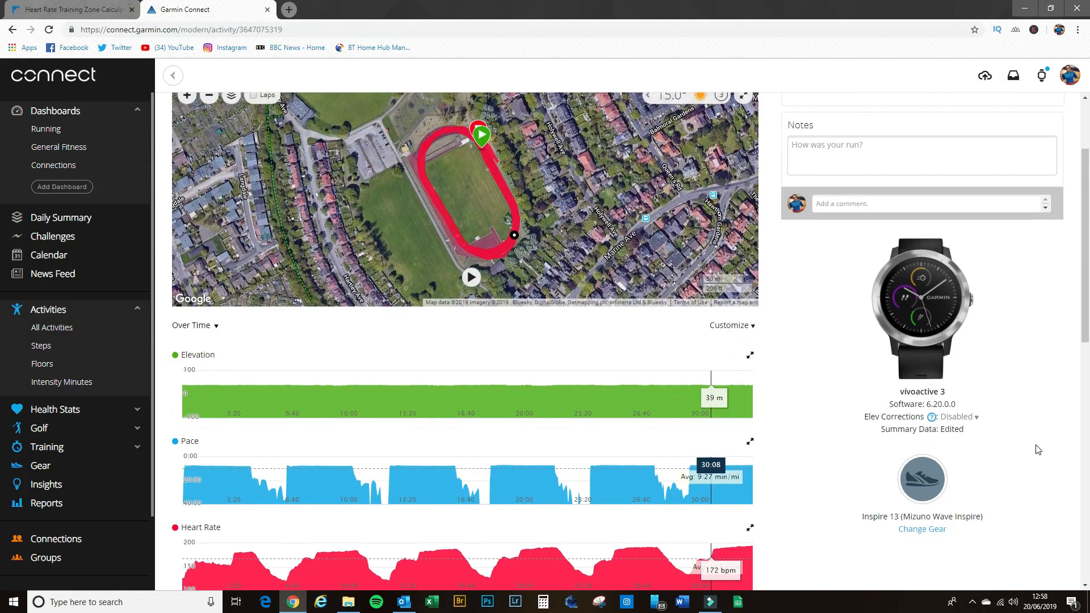
pyautogui.scroll(-3)
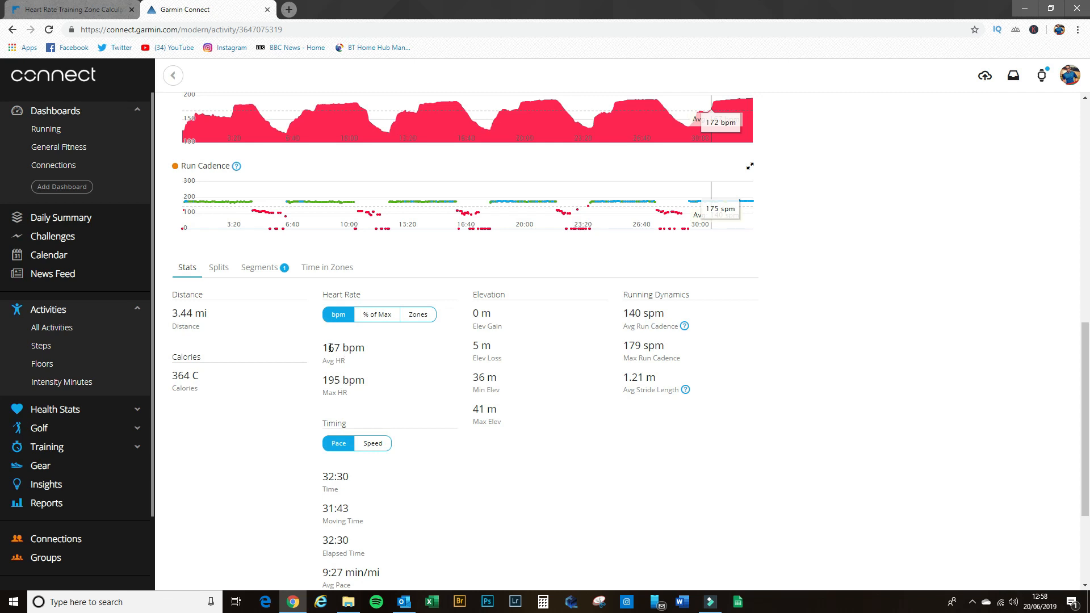
pyautogui.moveTo(353, 396)
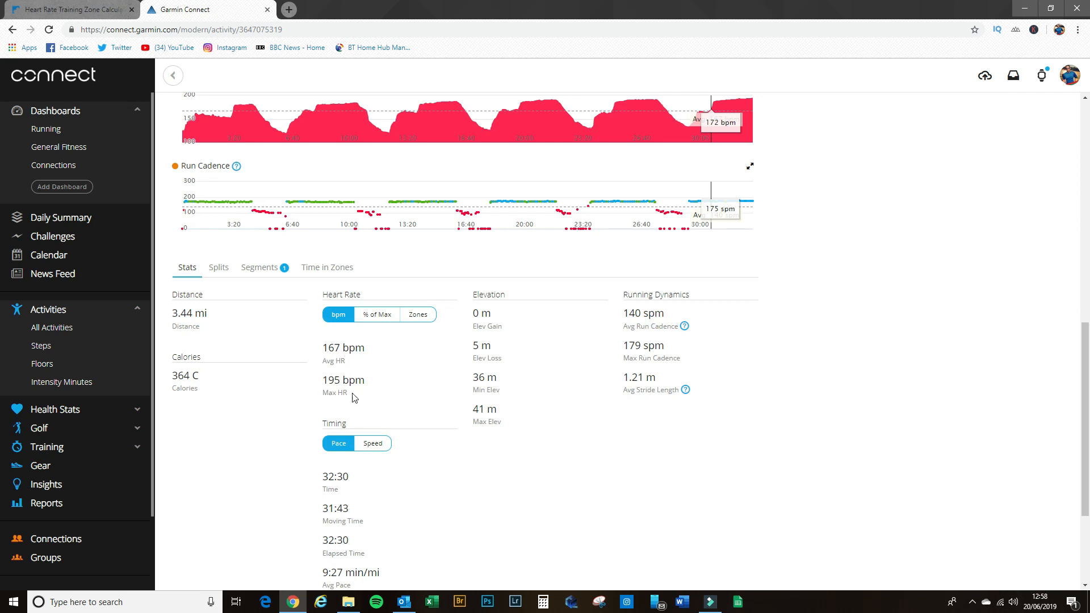
pyautogui.moveTo(381, 385)
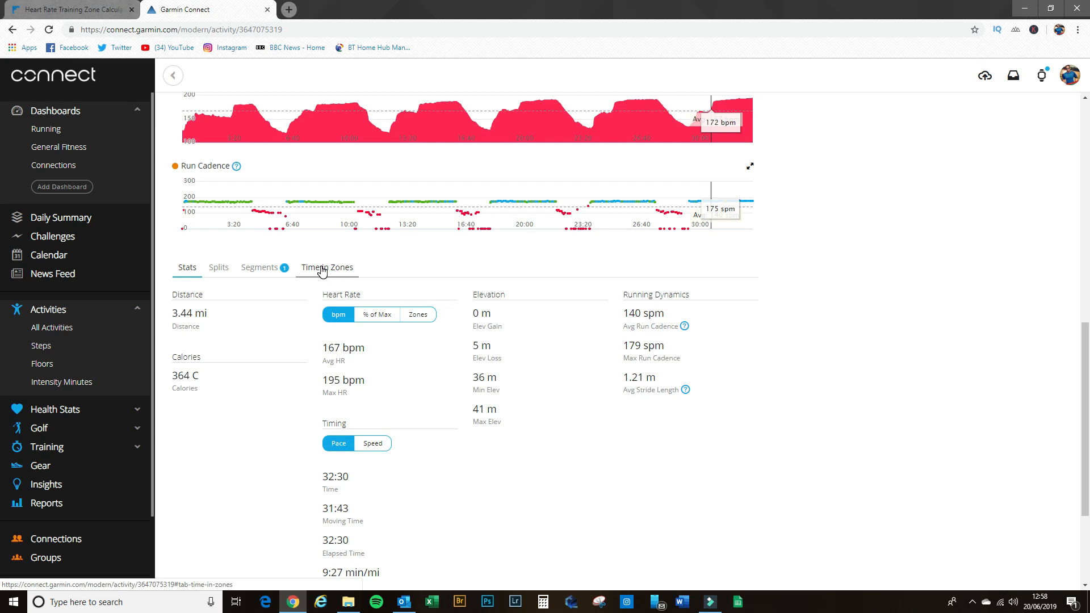
pyautogui.click(327, 267)
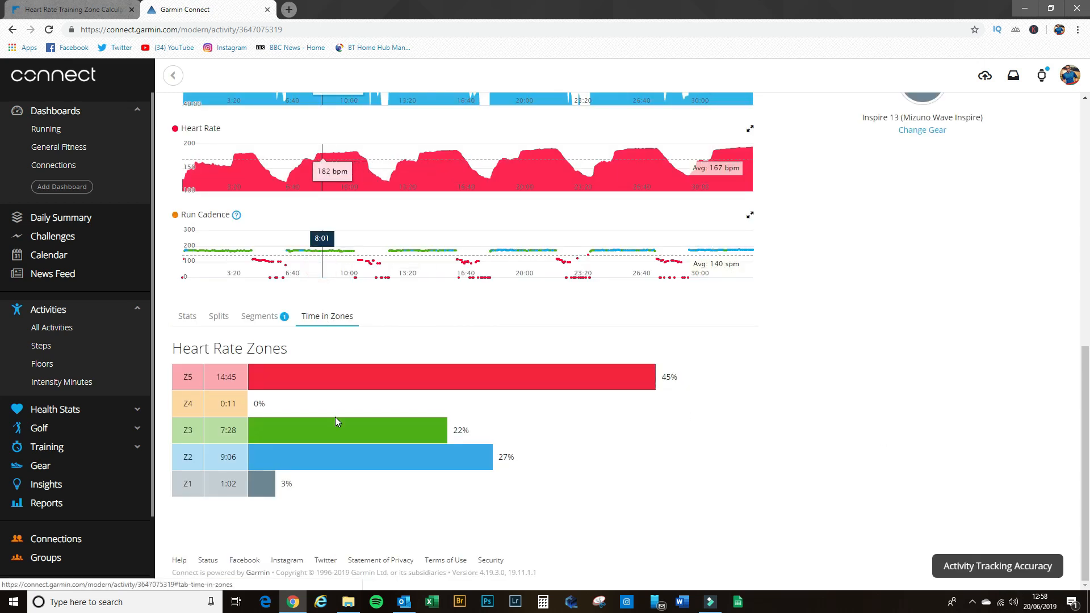
pyautogui.moveTo(311, 492)
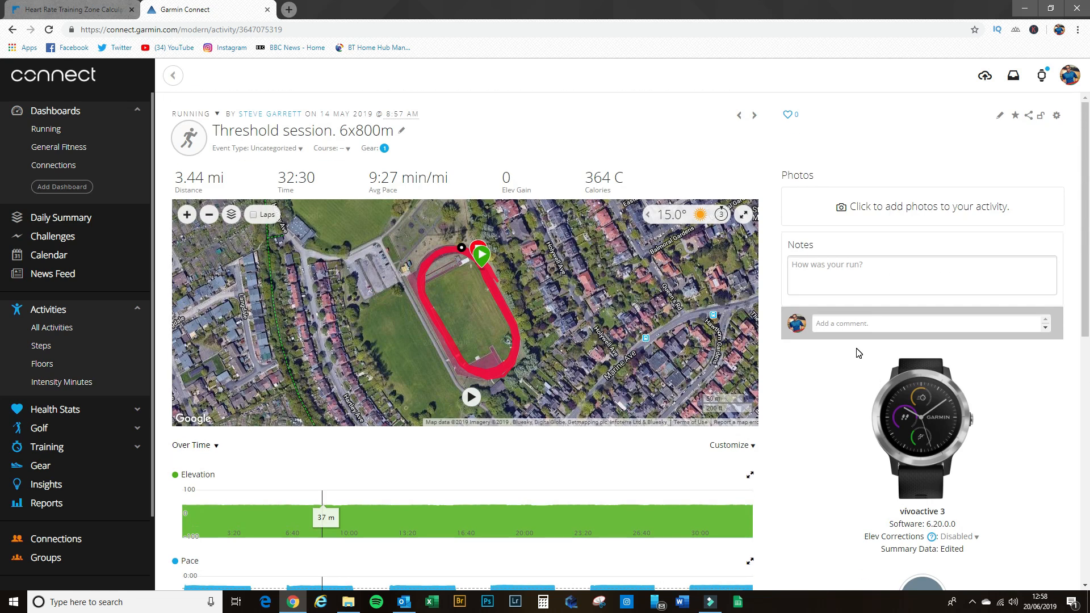
pyautogui.moveTo(1053, 101)
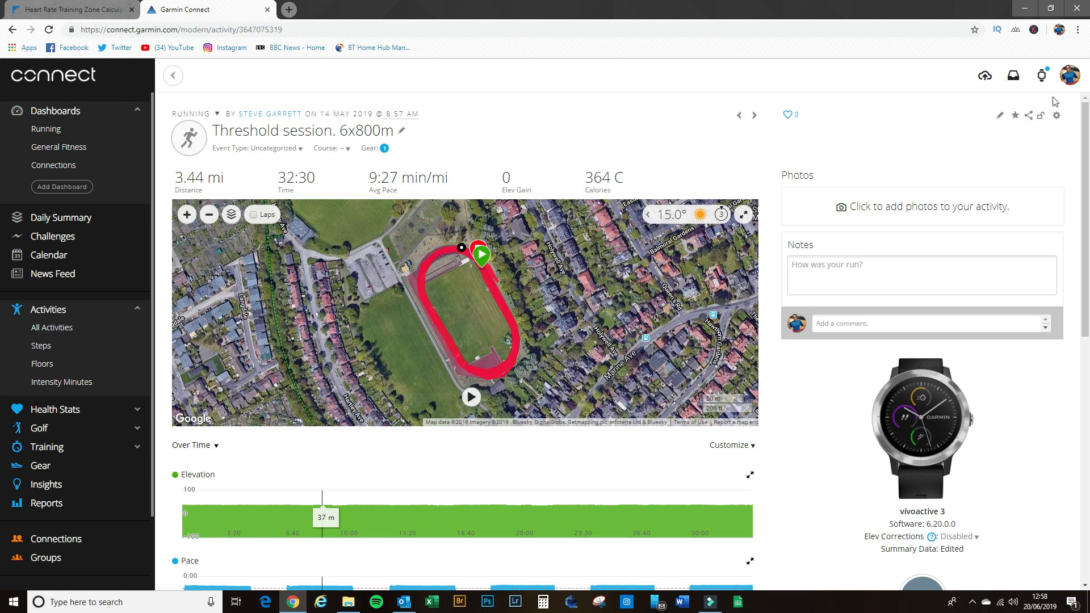
pyautogui.moveTo(1041, 75)
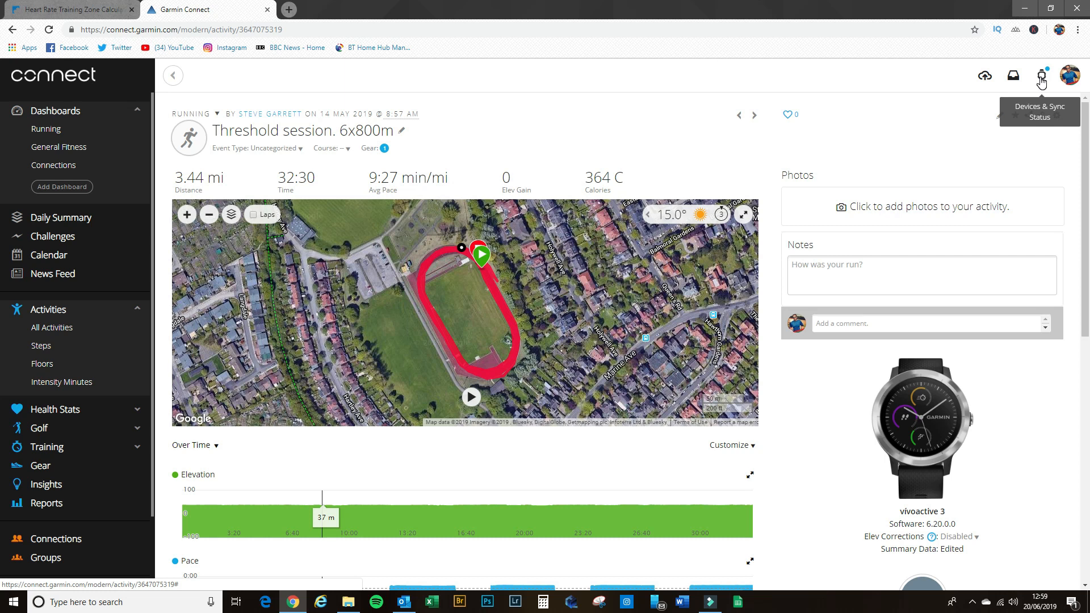
# Open Device Settings for the vívoactive 3 from the Devices & Sync Status list
pyautogui.click(1041, 75)
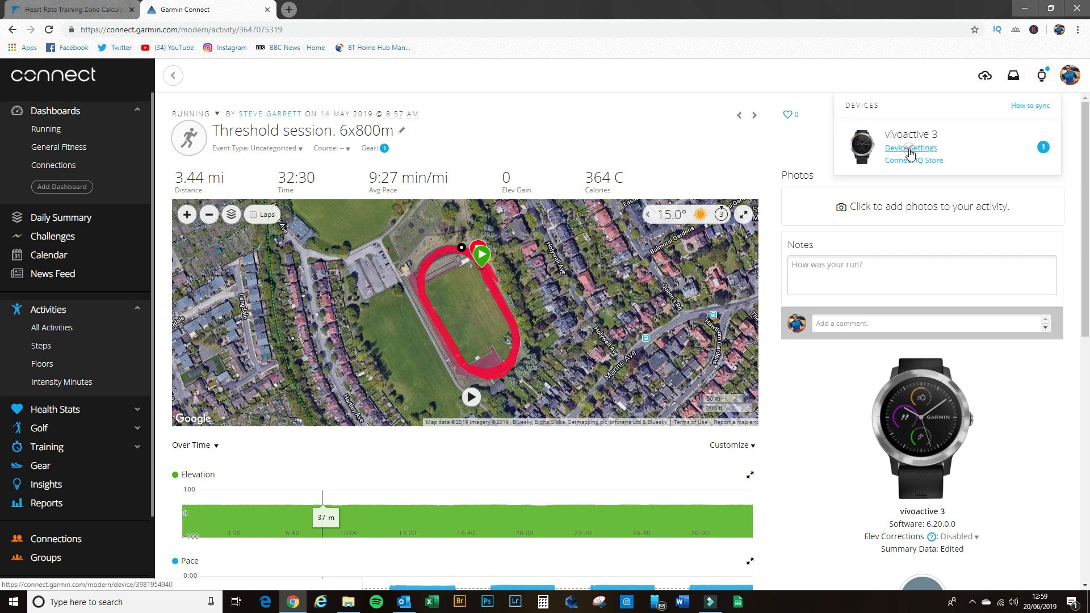
pyautogui.click(909, 148)
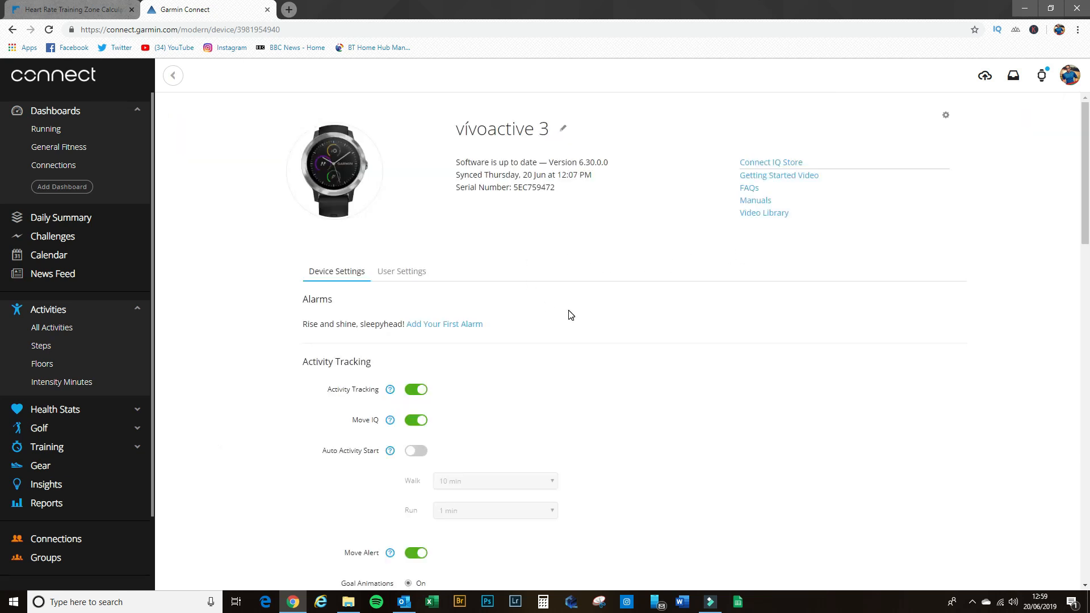
# Show User Settings and scroll to the Heart Rate Zones based on a 197 bpm maximum
pyautogui.click(401, 271)
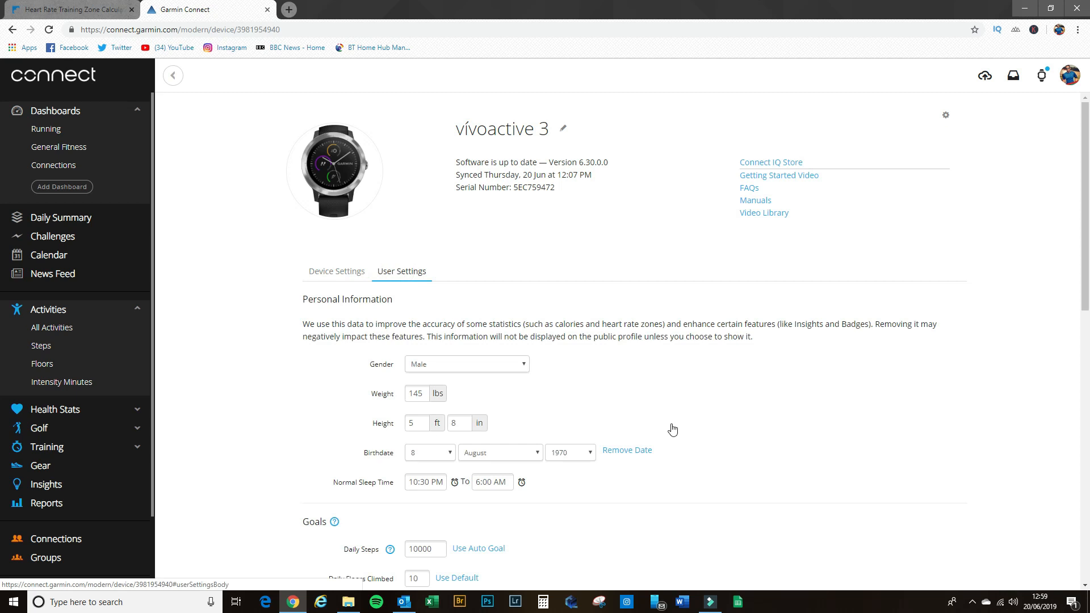
pyautogui.scroll(-3)
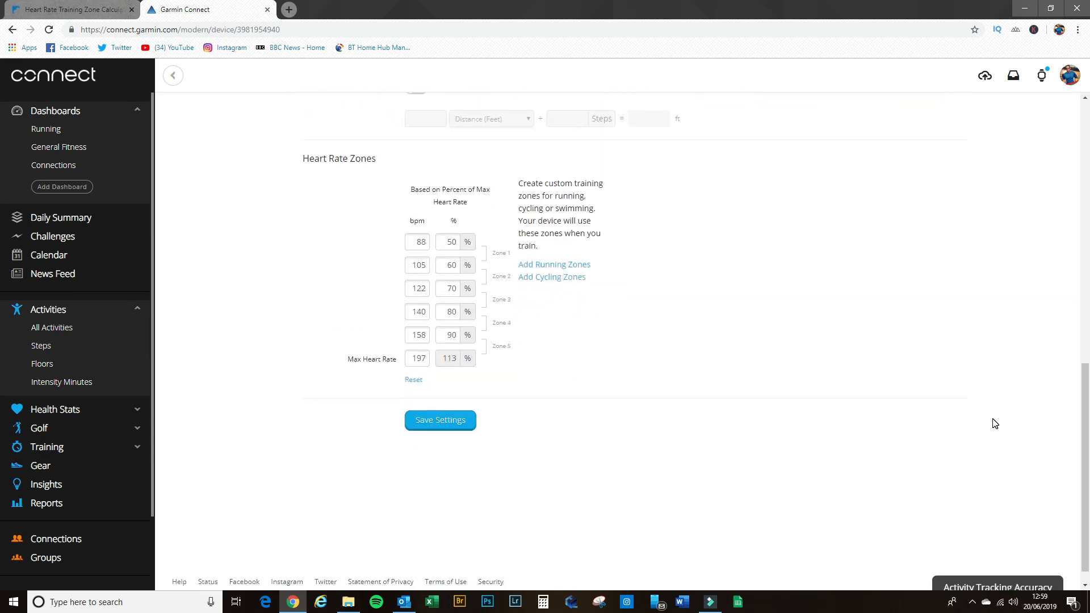
pyautogui.moveTo(433, 267)
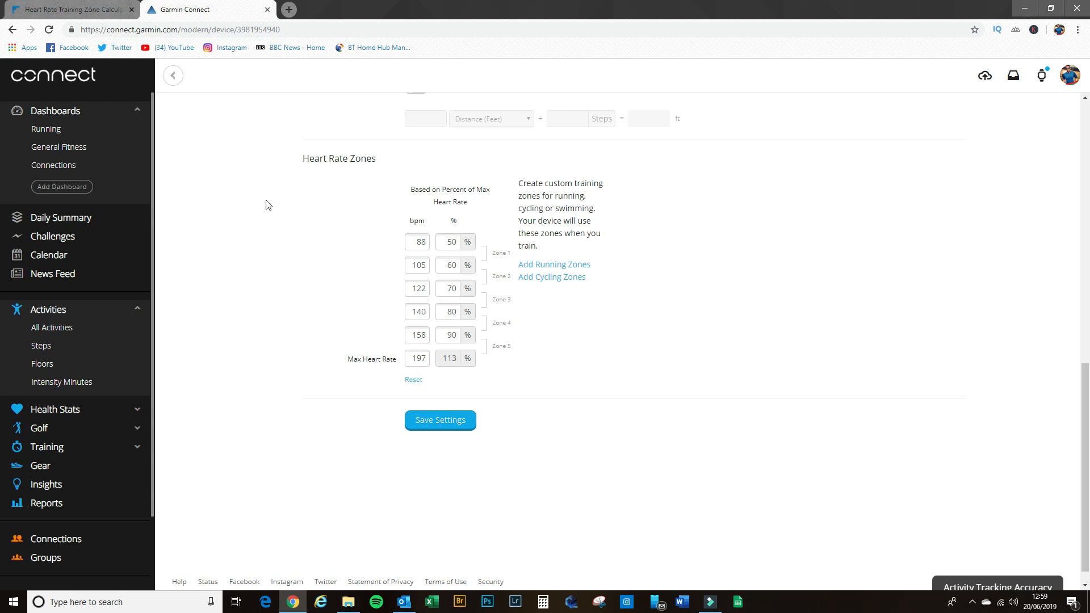
pyautogui.moveTo(160, 114)
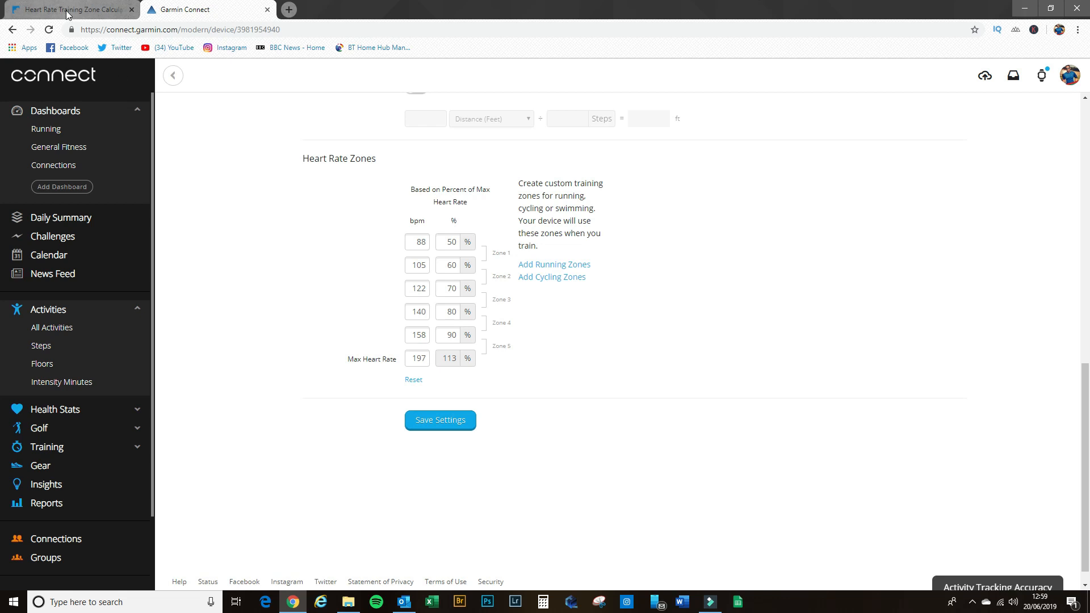
# On the HeartMonitors.com calculator, enter age 48, resting heart rate 45 and maximum 197
pyautogui.click(69, 9)
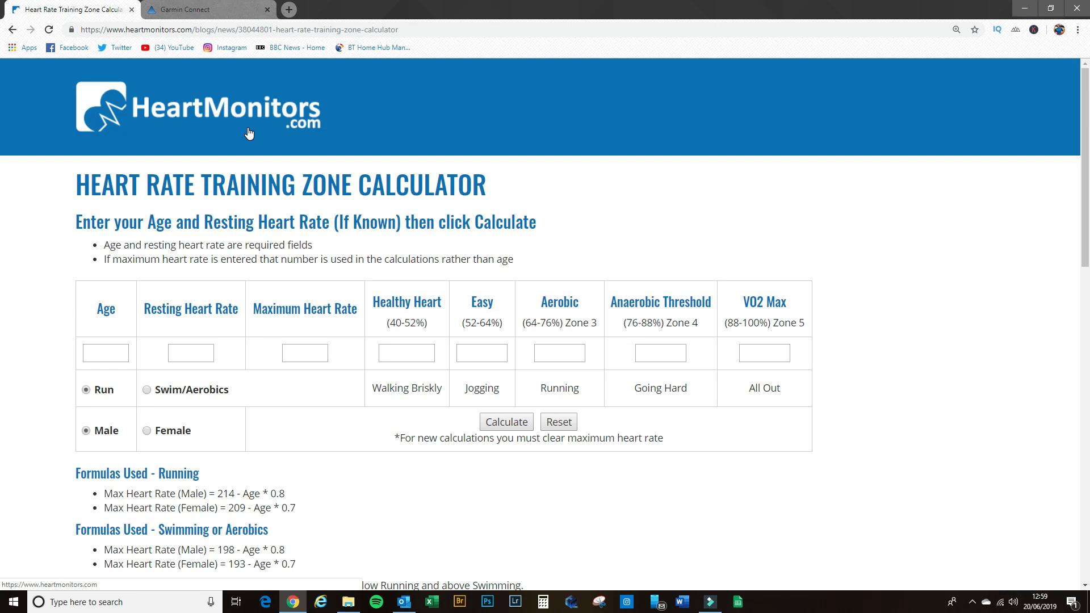
pyautogui.moveTo(214, 174)
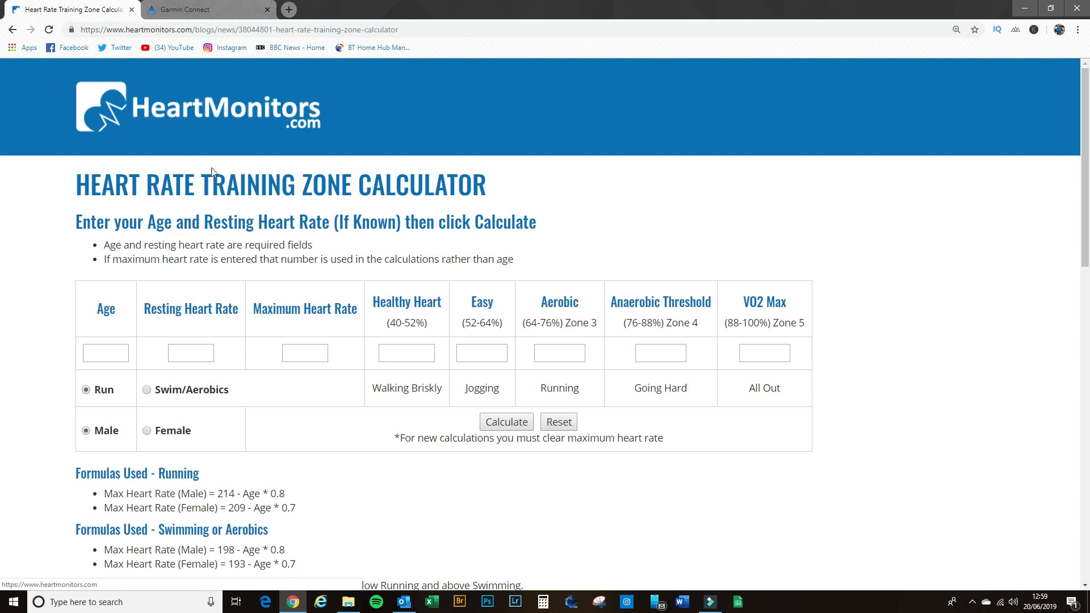
pyautogui.moveTo(148, 377)
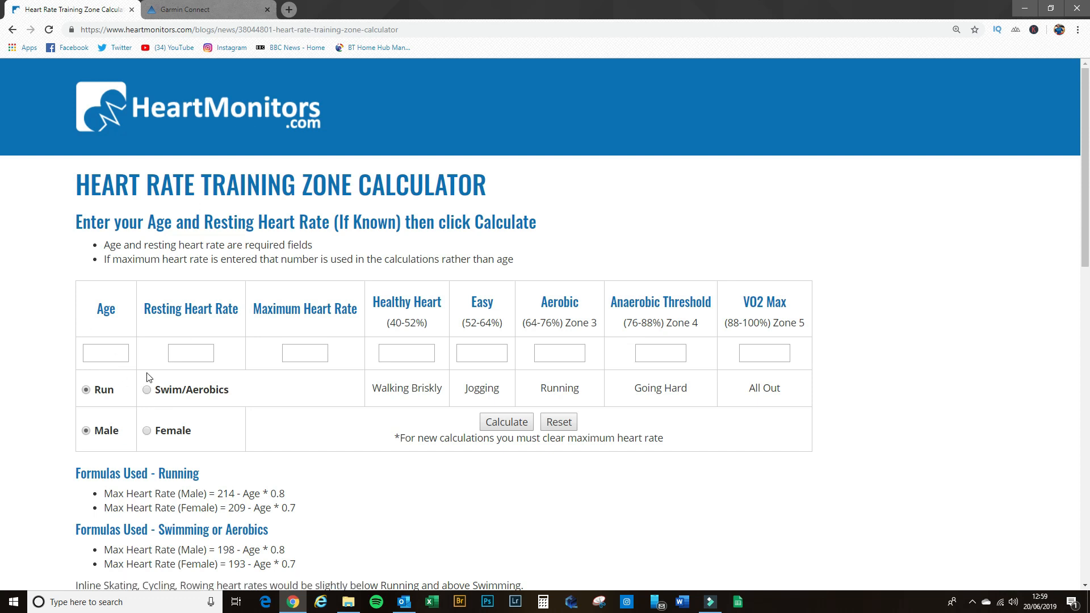
pyautogui.click(105, 352)
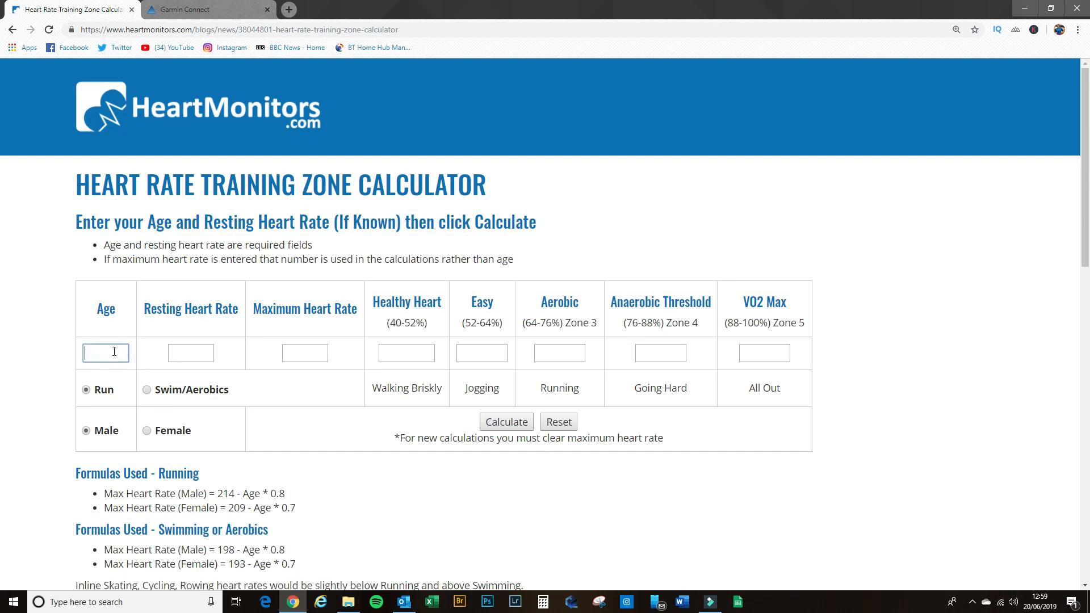
pyautogui.write('48')
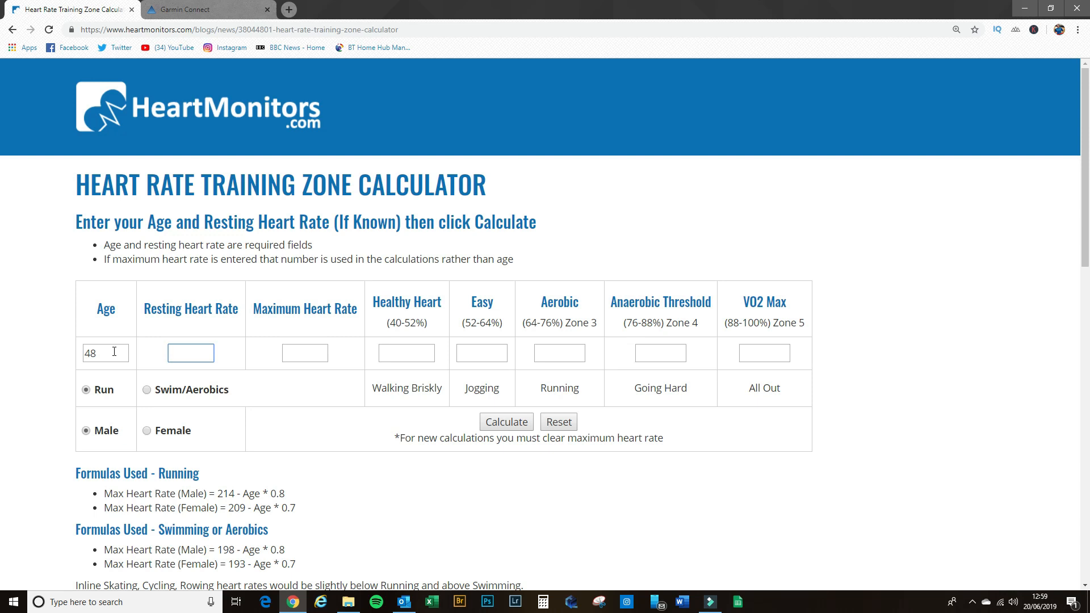
pyautogui.write('4')
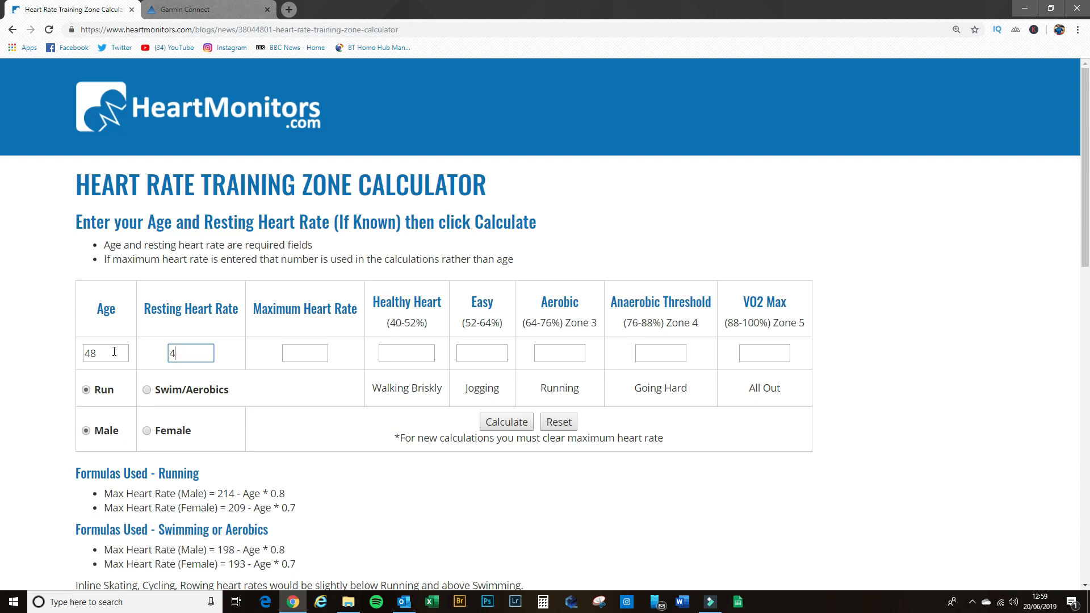
pyautogui.write('5')
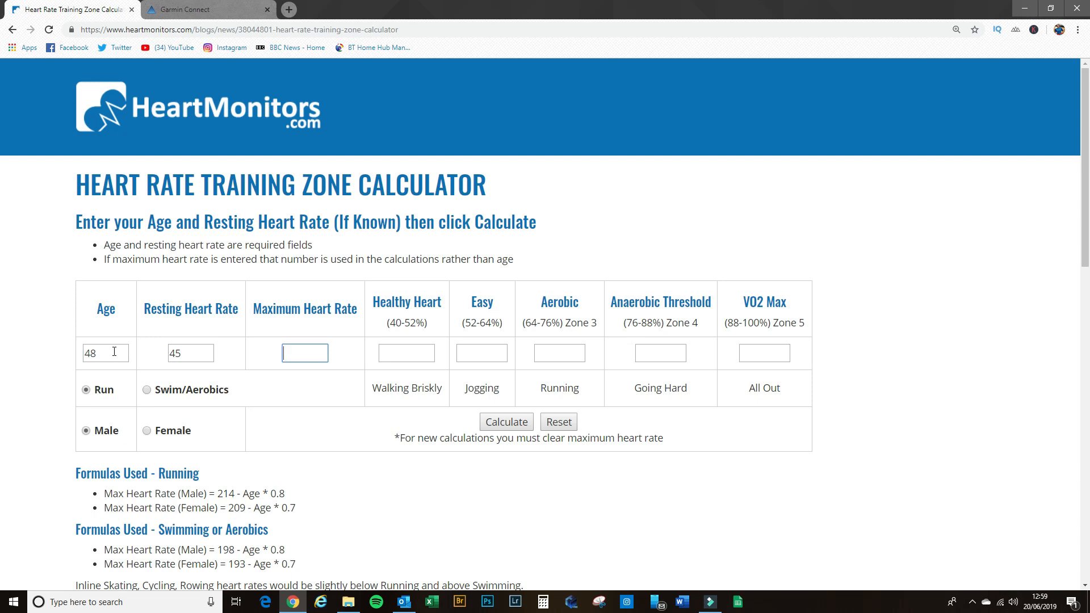
pyautogui.write('1')
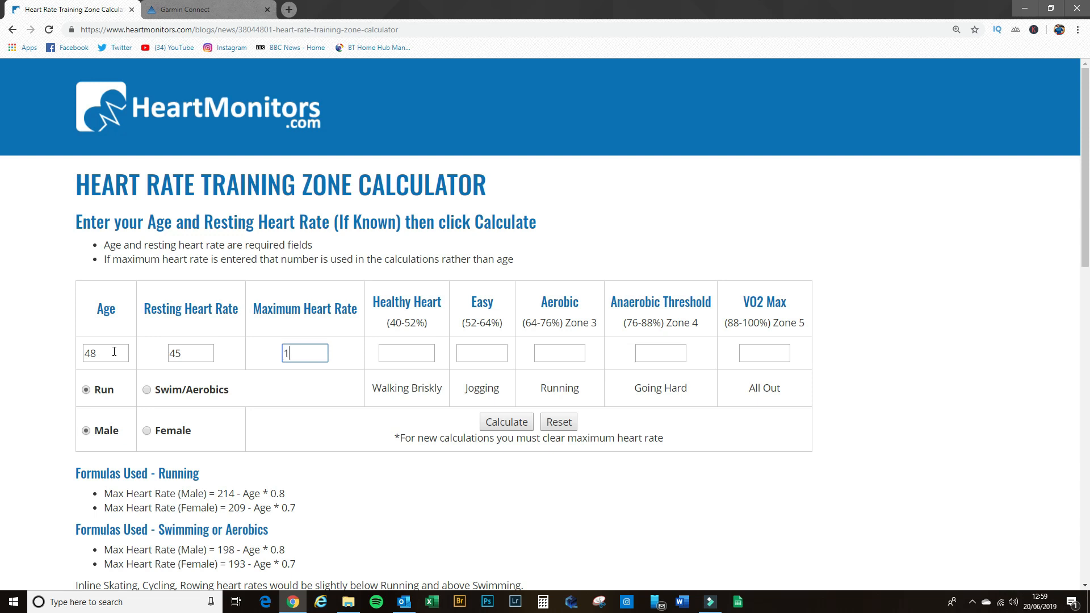
pyautogui.write('97')
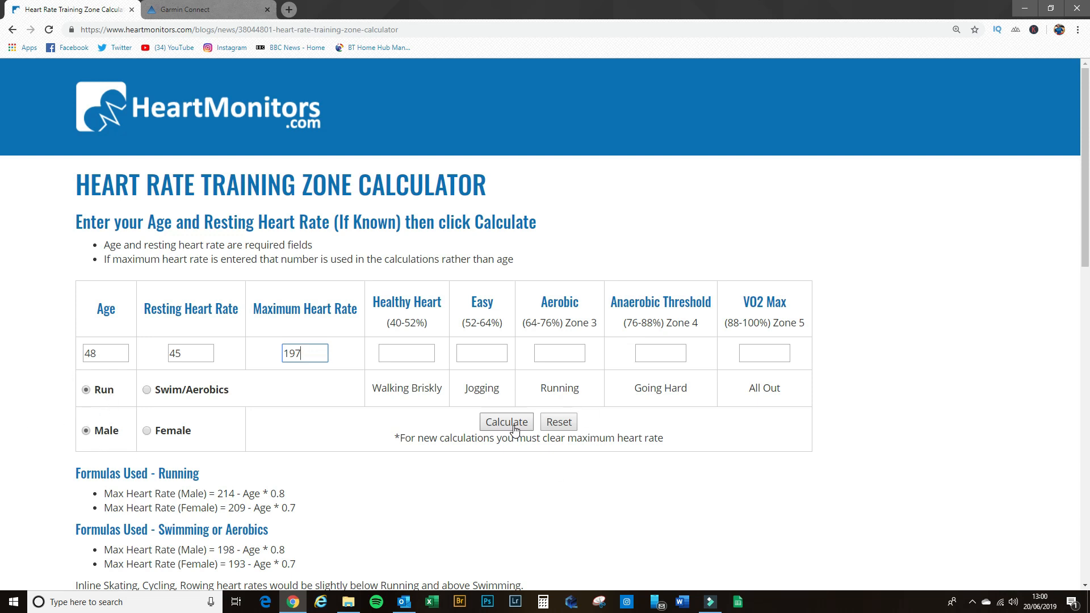
# Calculate the zones: 105-124, 124-142, 142-160, 160-178 and 178-197 bpm
pyautogui.click(506, 421)
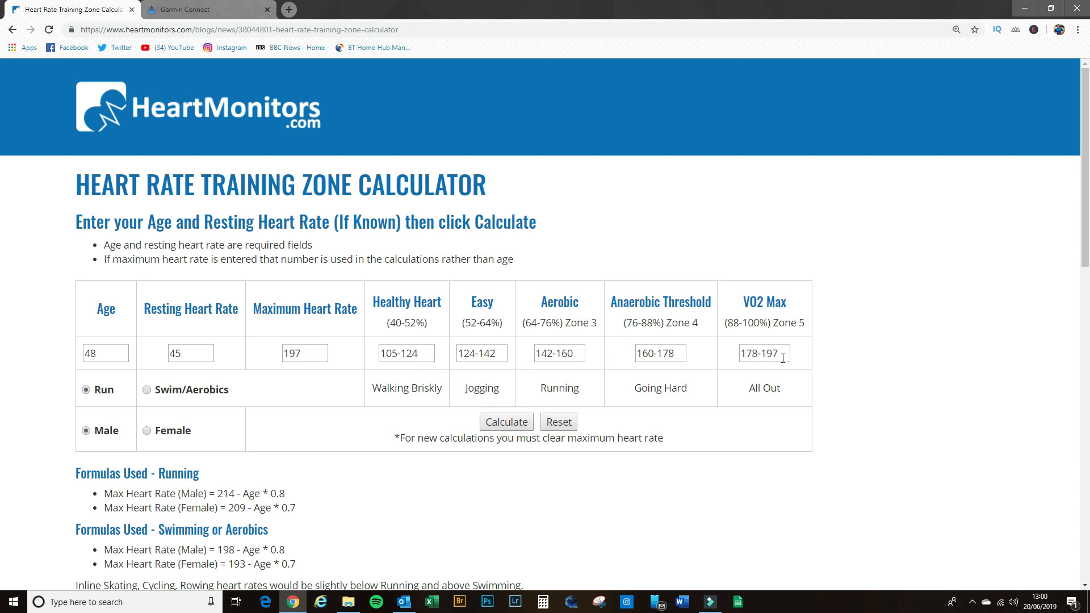
pyautogui.moveTo(486, 361)
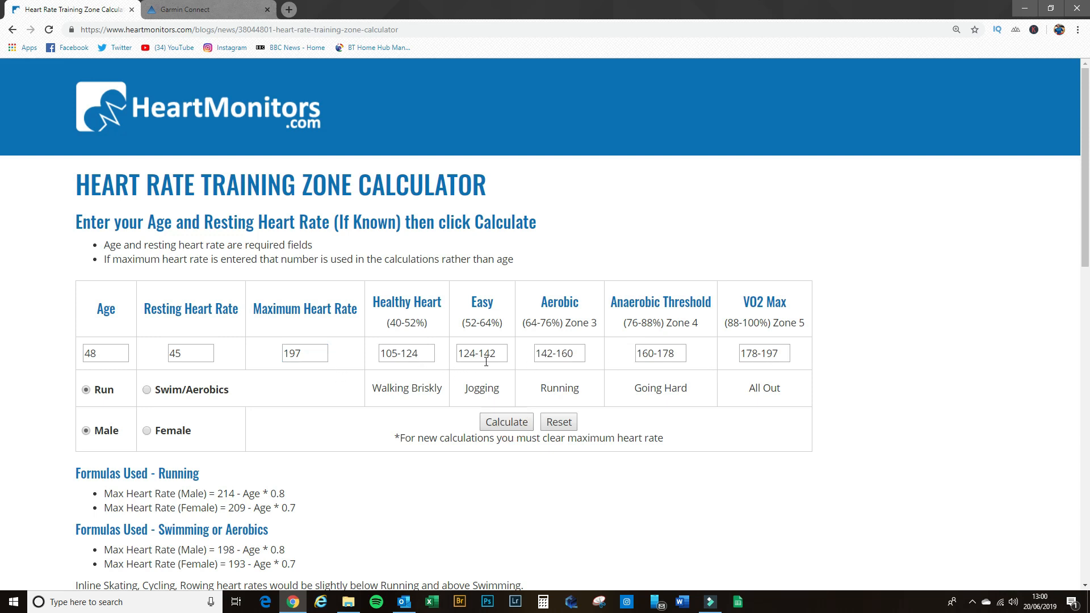
pyautogui.moveTo(599, 371)
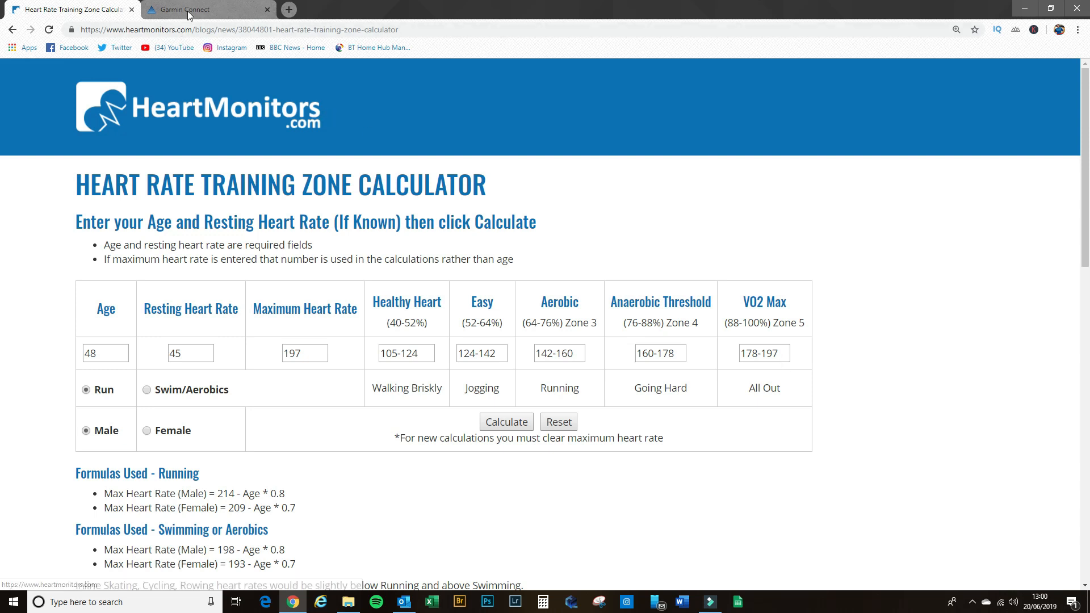
# Overwrite Garmin Connect's zone boundaries with 179, 159, 142, 124 and 105 bpm, then recheck the calculator
pyautogui.click(184, 9)
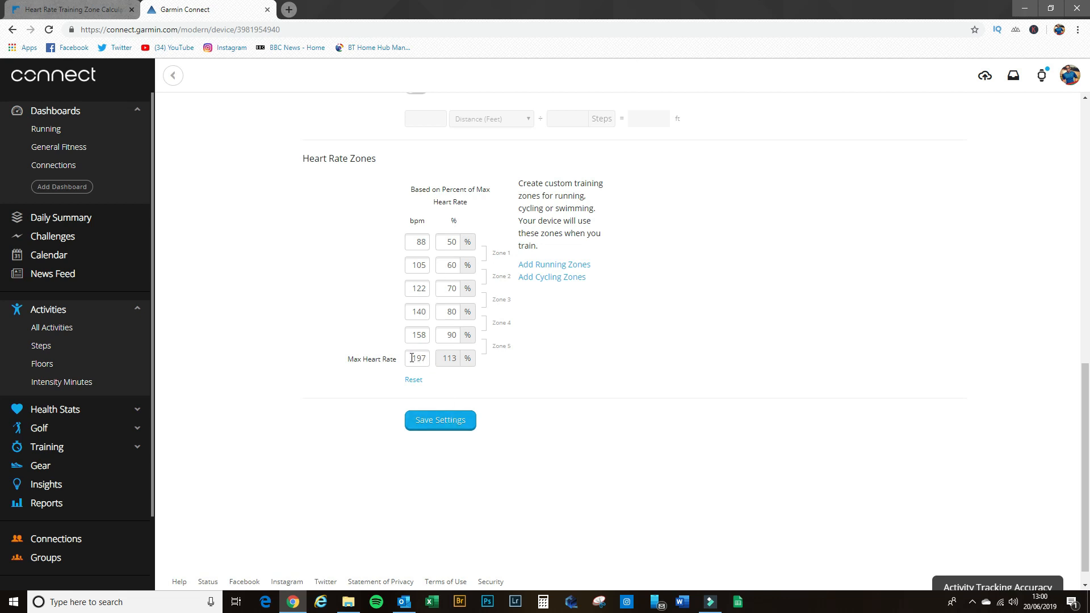
pyautogui.moveTo(413, 380)
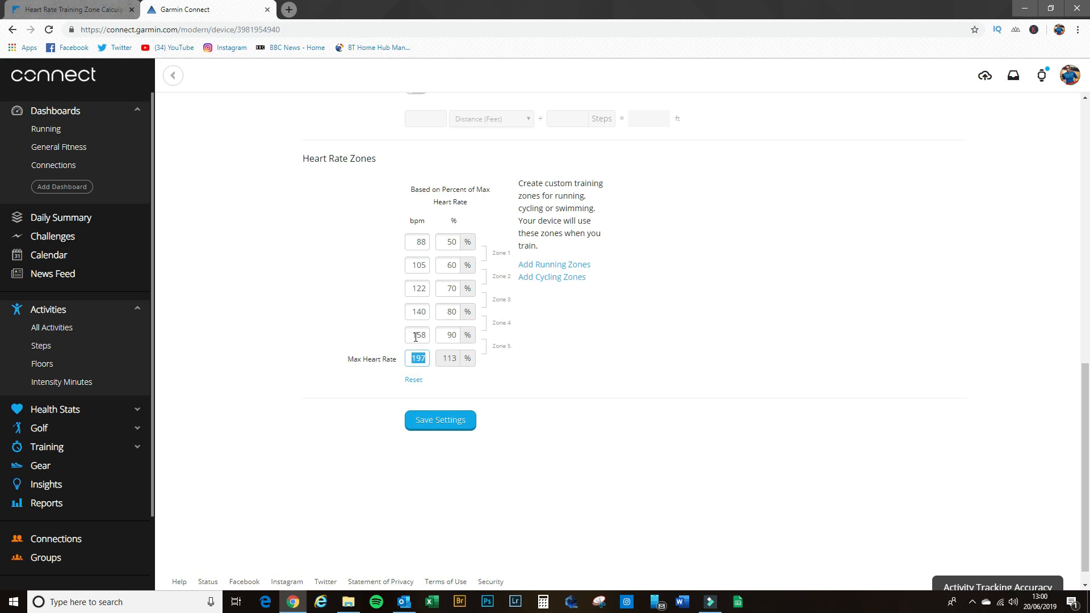
pyautogui.click(418, 335)
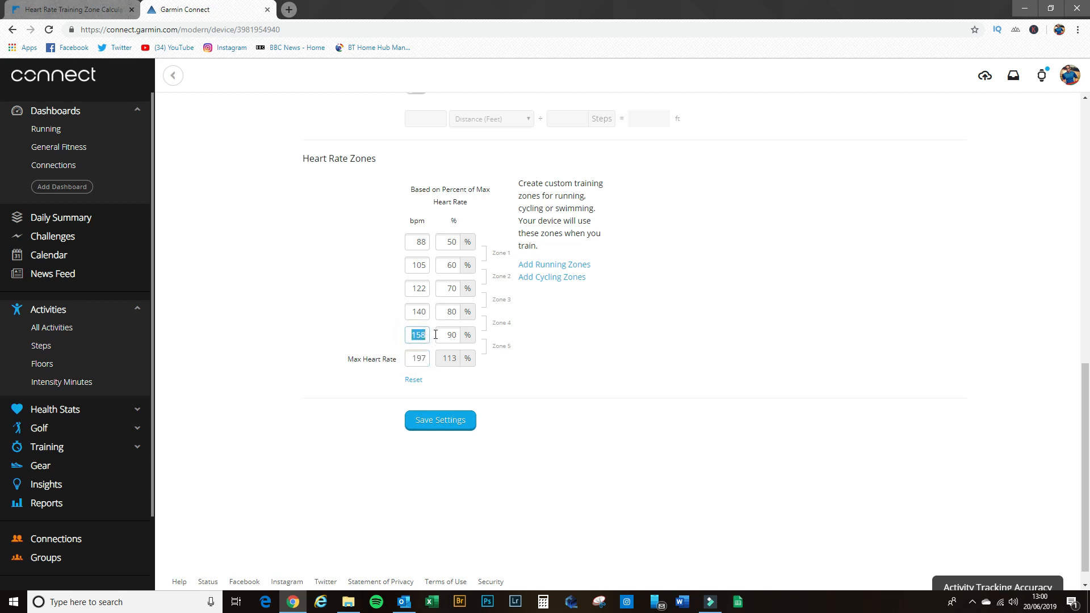
pyautogui.write('178')
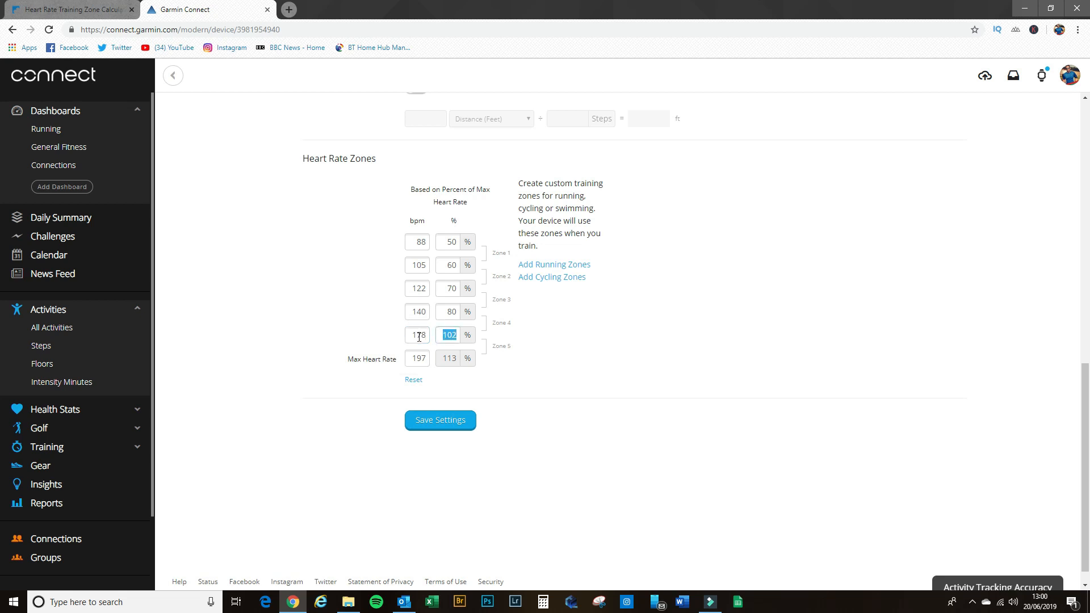
pyautogui.click(418, 312)
pyautogui.write('160')
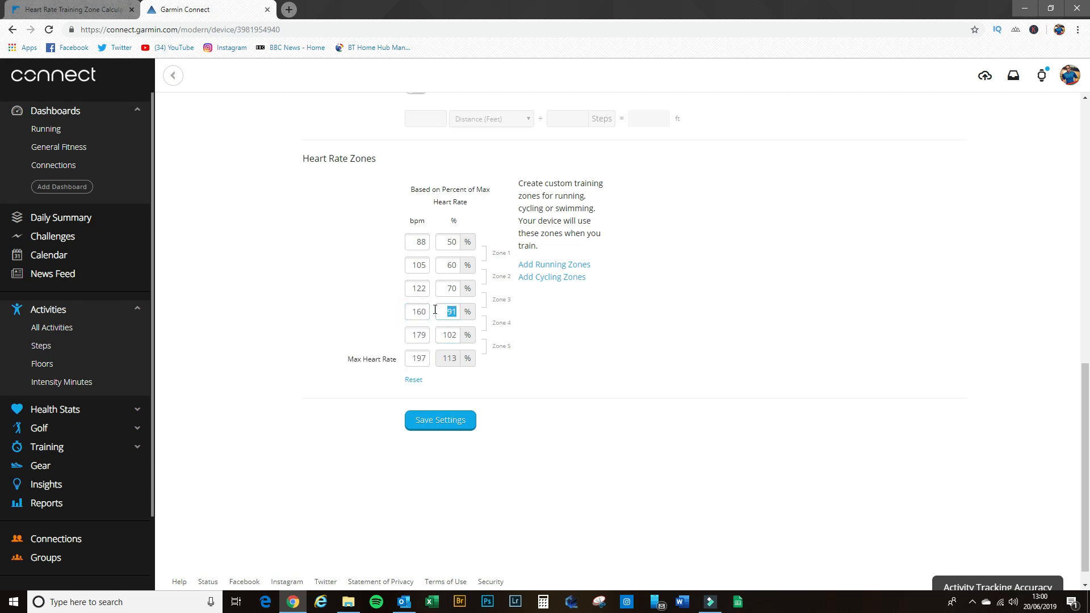
pyautogui.click(418, 288)
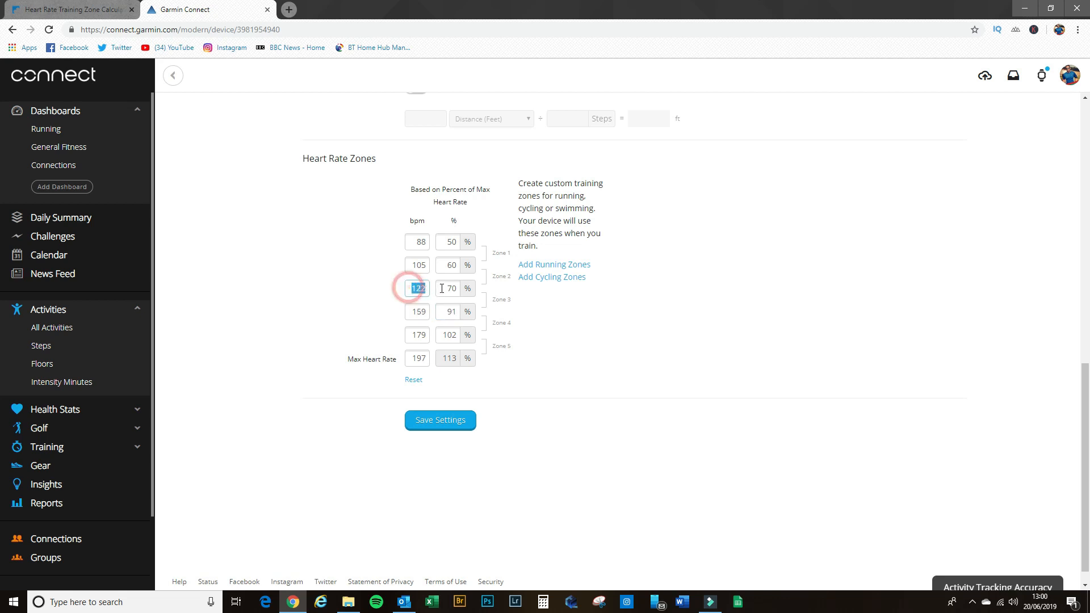
pyautogui.write('142')
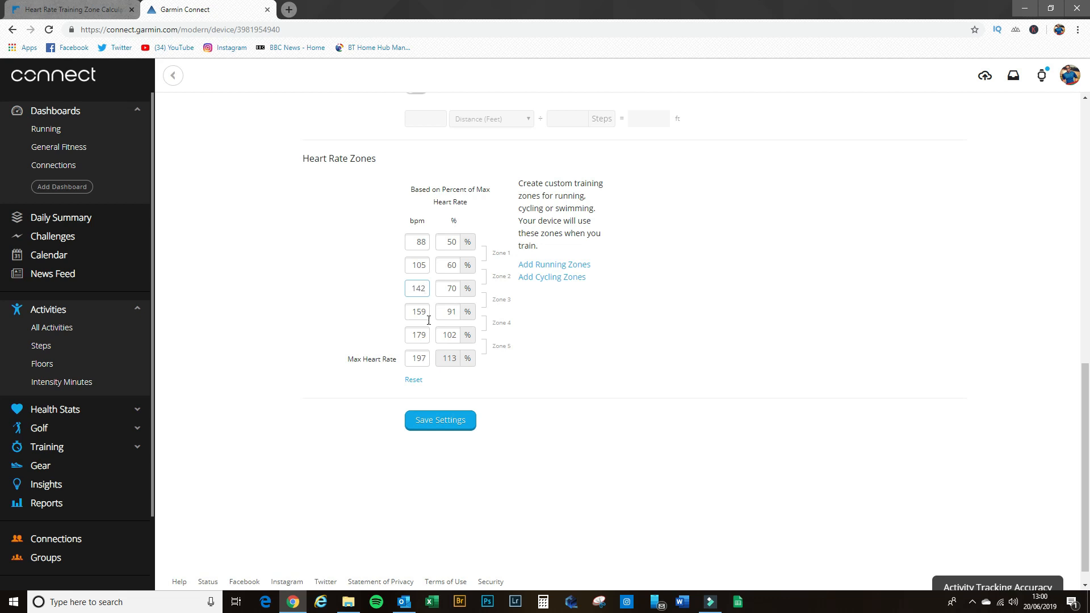
pyautogui.moveTo(415, 269)
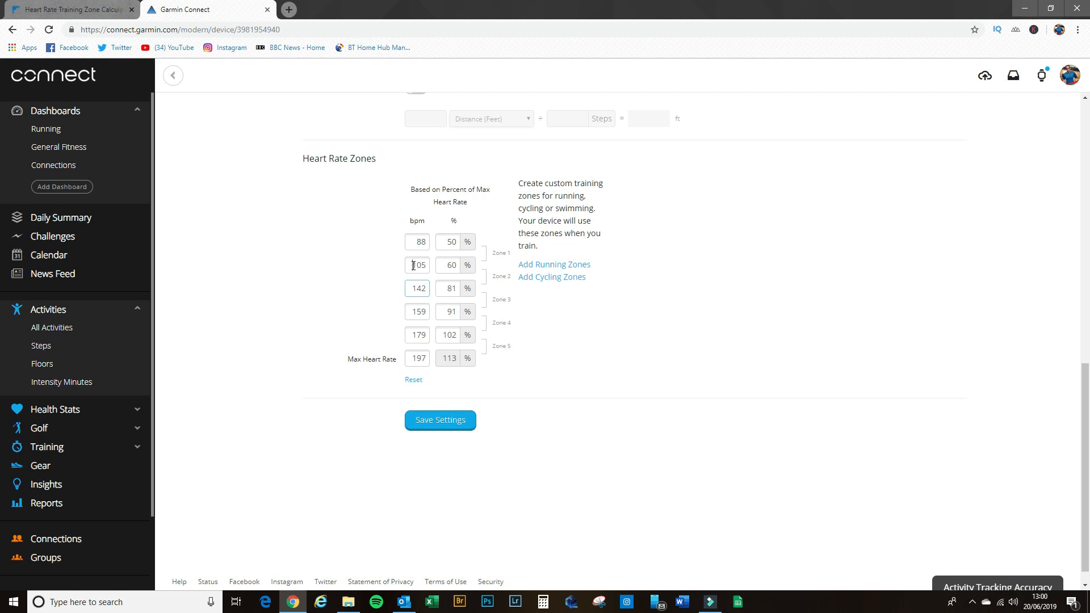
pyautogui.write('124')
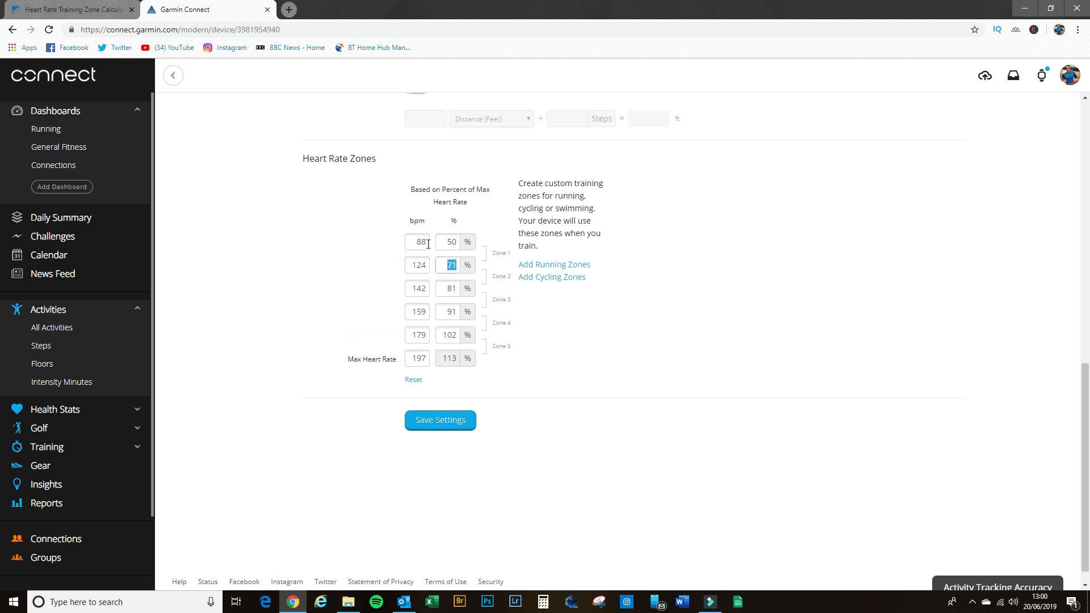
pyautogui.click(417, 241)
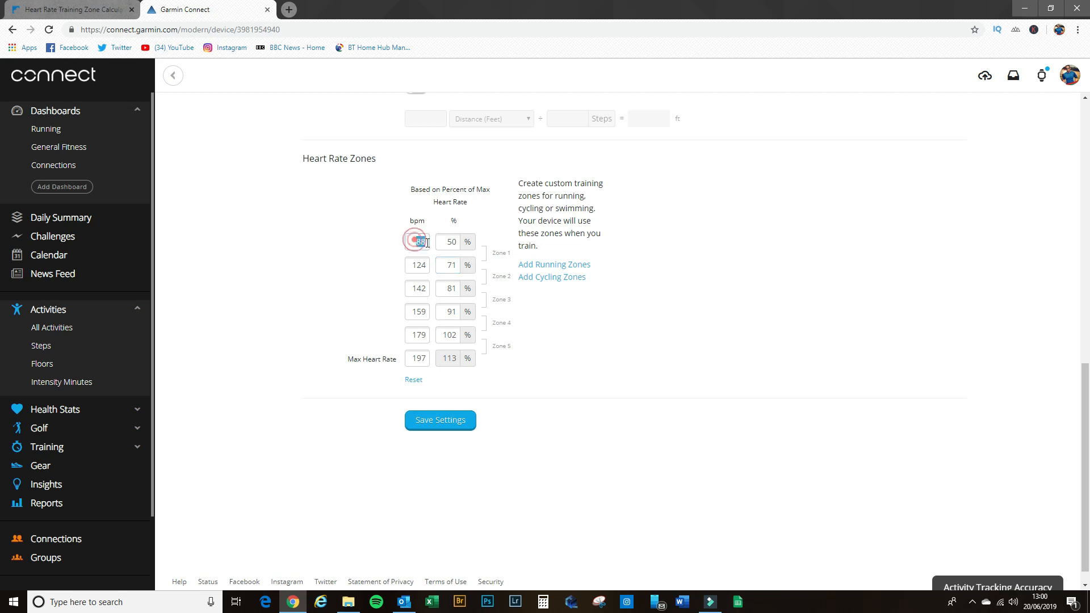
pyautogui.write('105')
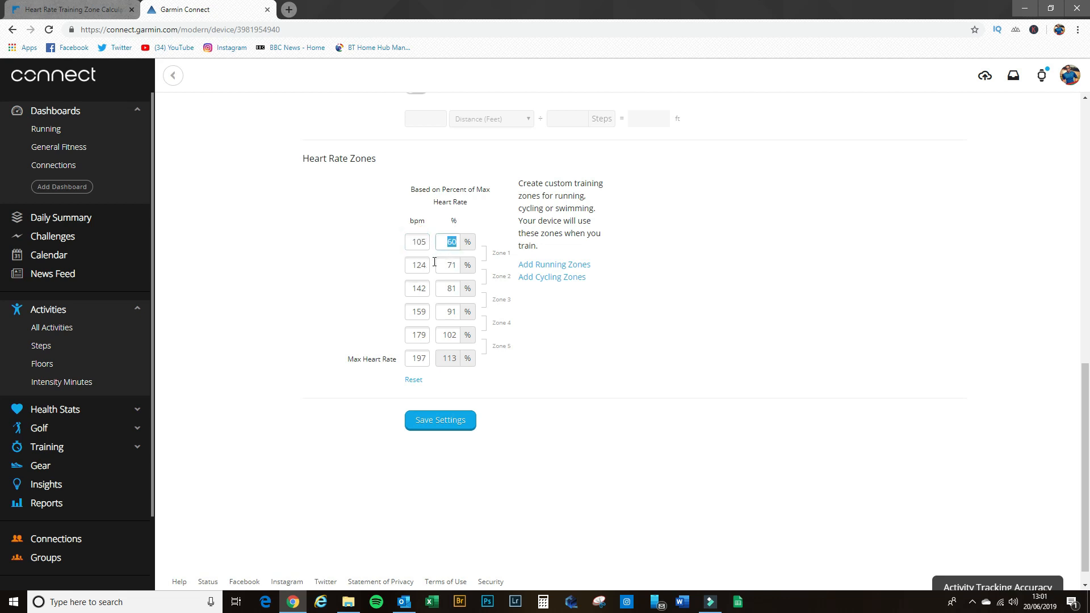
pyautogui.click(69, 9)
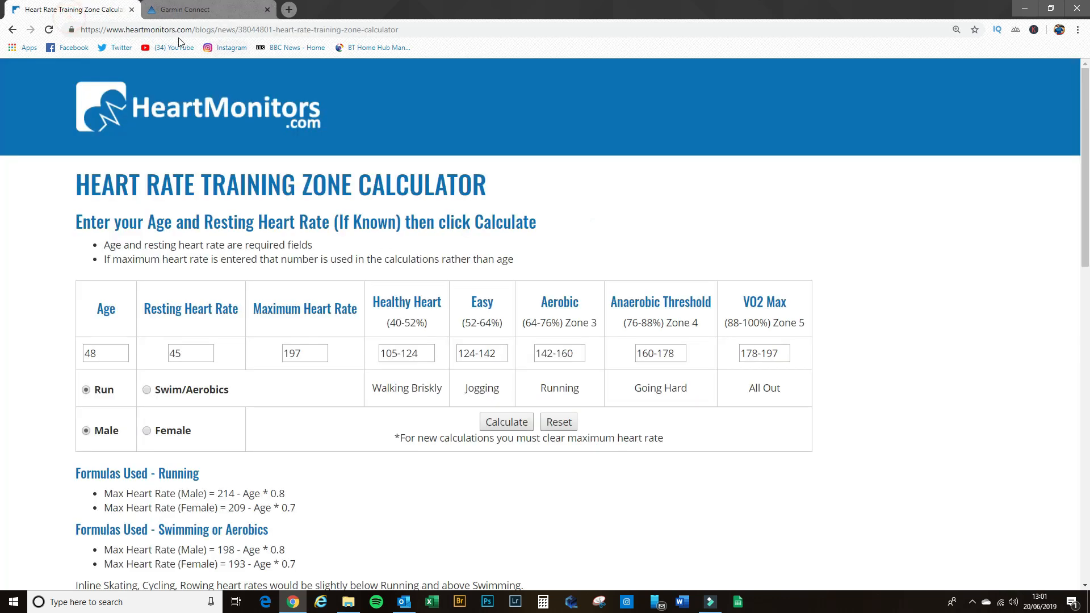
# Return to Garmin Connect and save the new heart rate zone settings
pyautogui.click(202, 9)
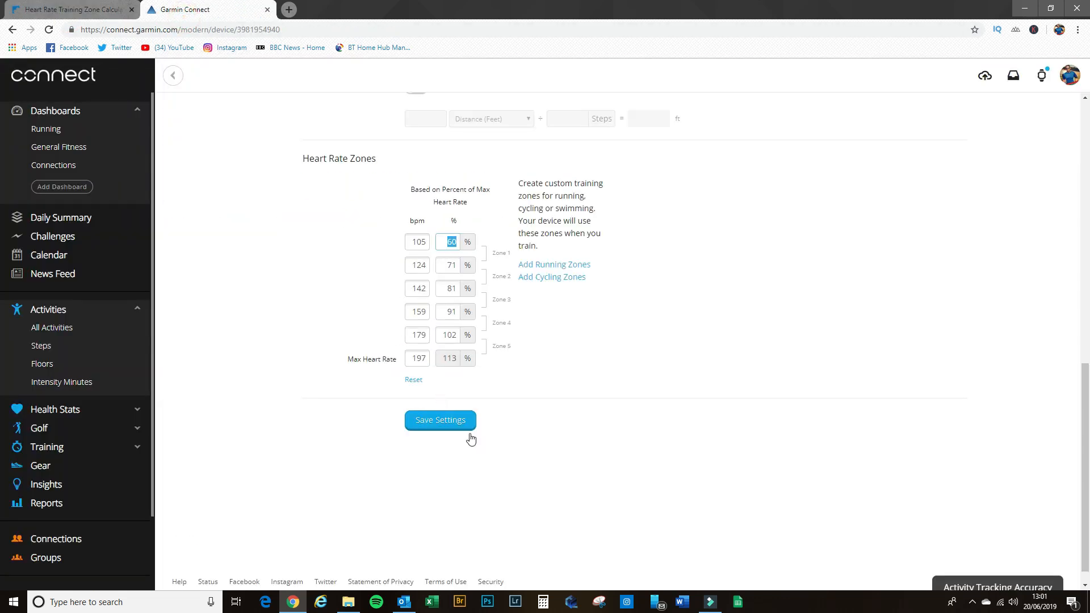
pyautogui.click(440, 420)
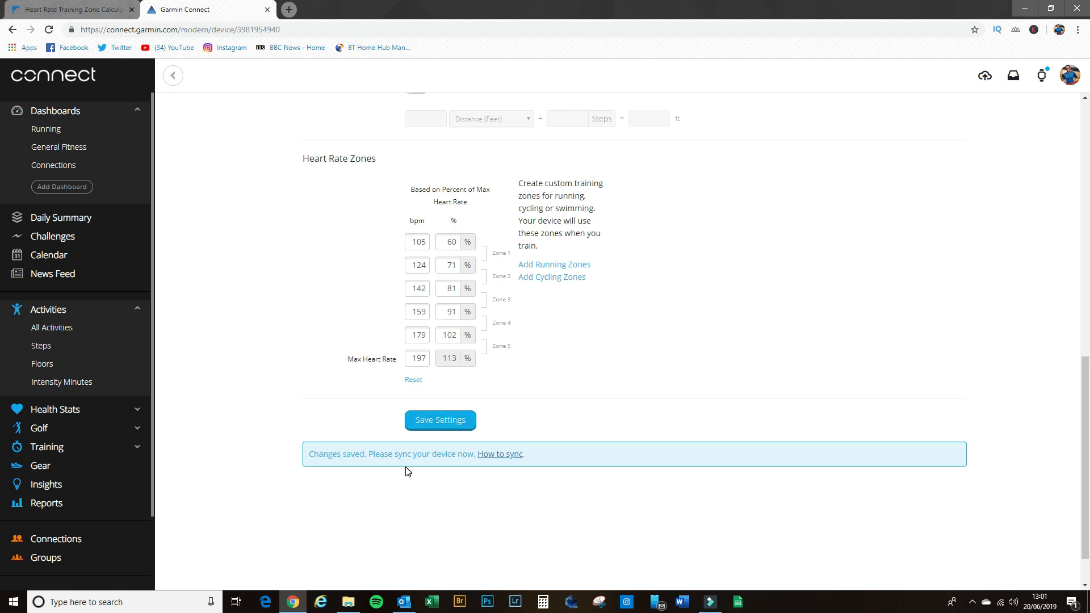
pyautogui.moveTo(411, 474)
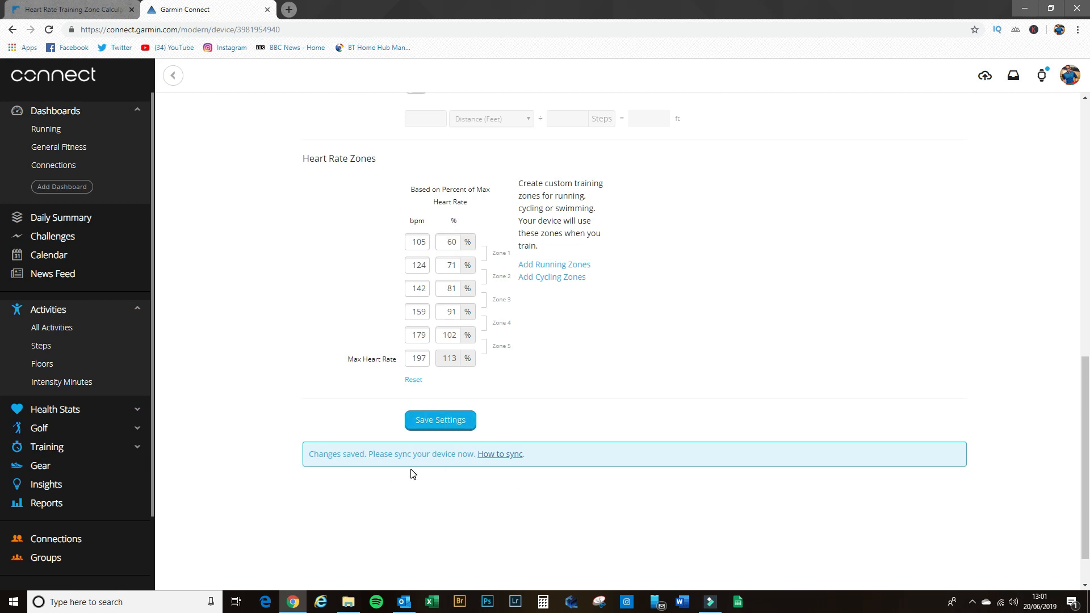